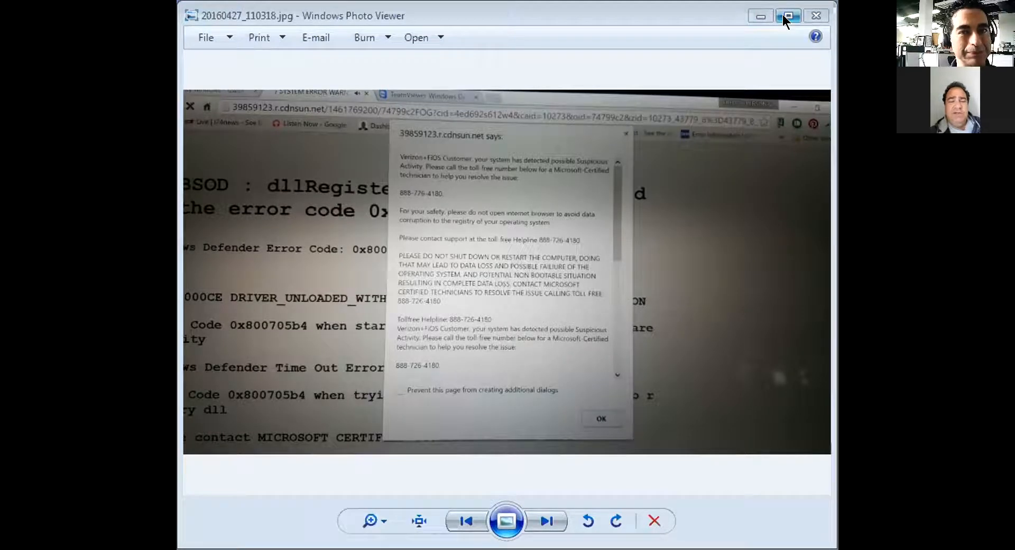
Step: Maximize Windows Photo Viewer so the scam-popup photo fills the screen
click(786, 16)
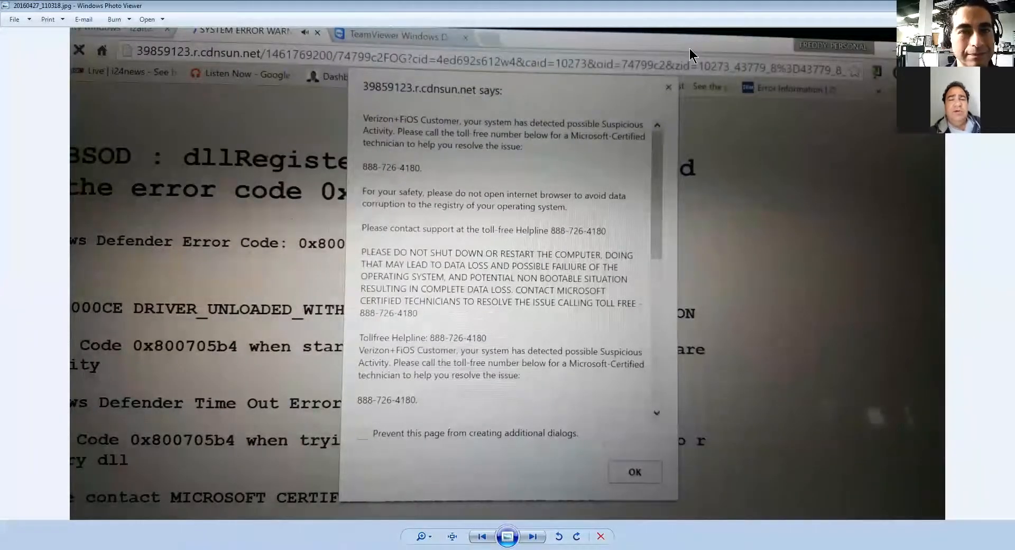